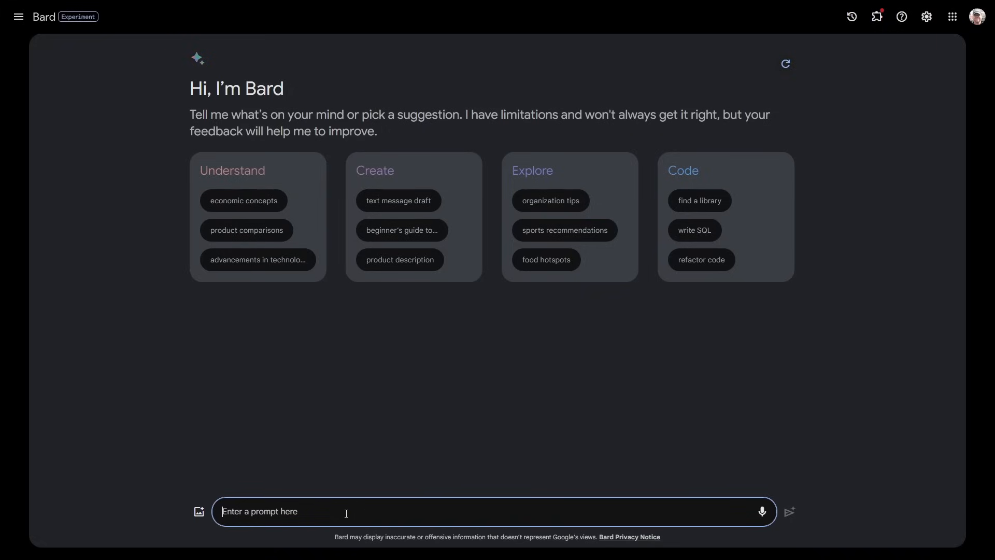
- Draft the prompt asking what the last email from the contact was about
type("what was")
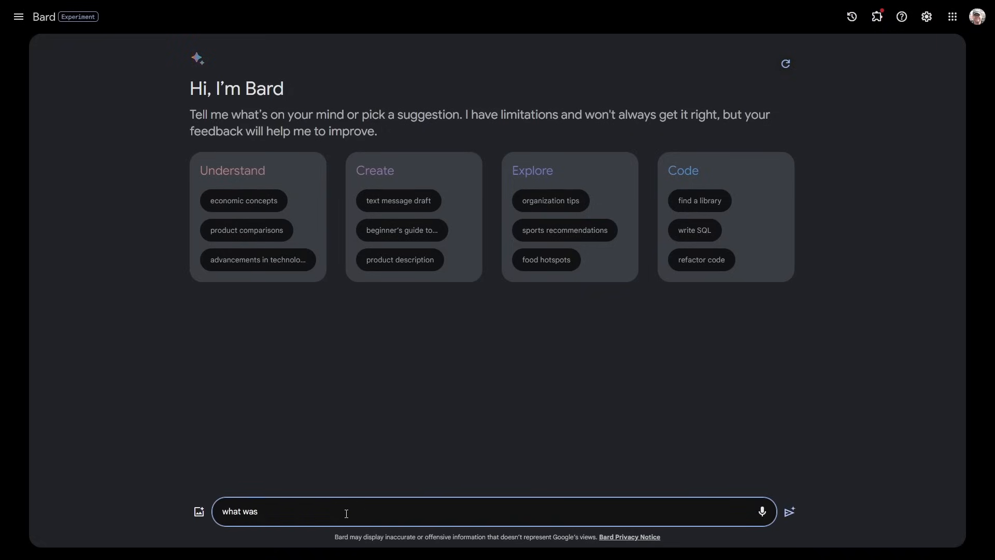
type("the last")
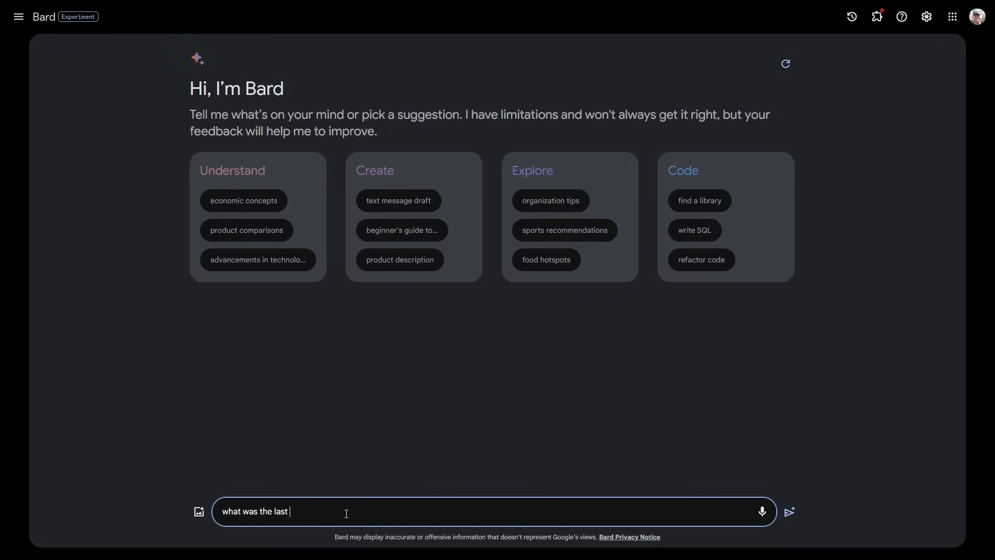
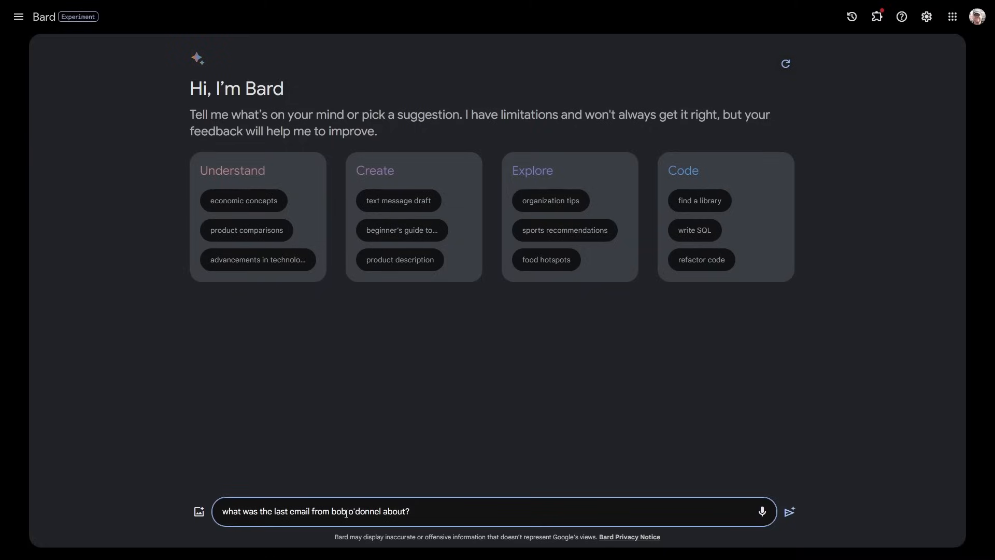
- Send the email question and get Bard's Gmail-based summary of the latest message
left_click(789, 512)
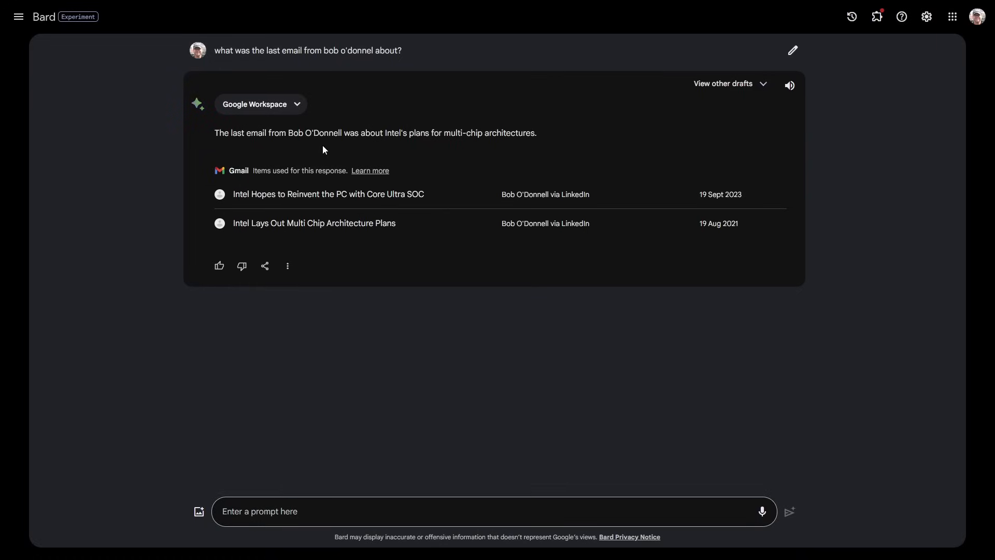
mouse_move(471, 146)
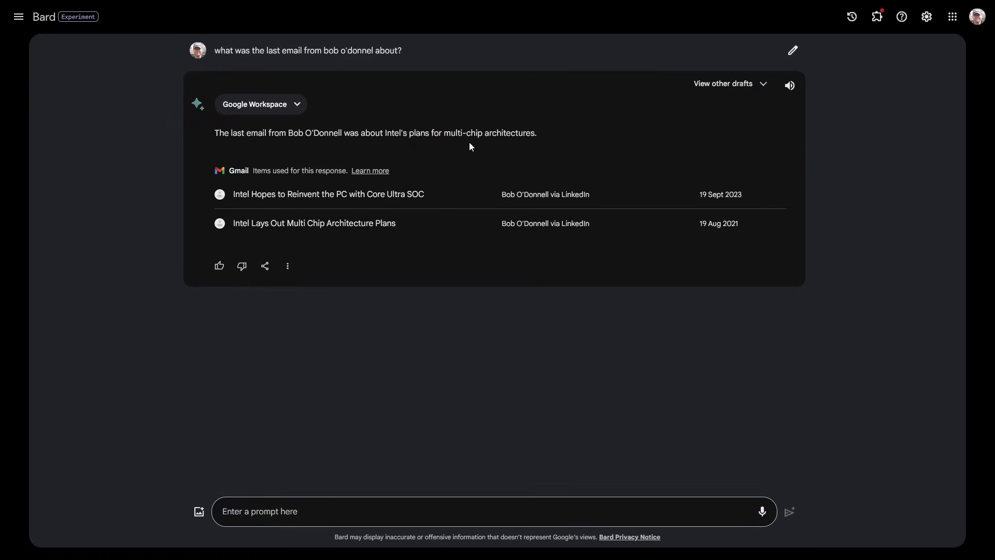
mouse_move(271, 248)
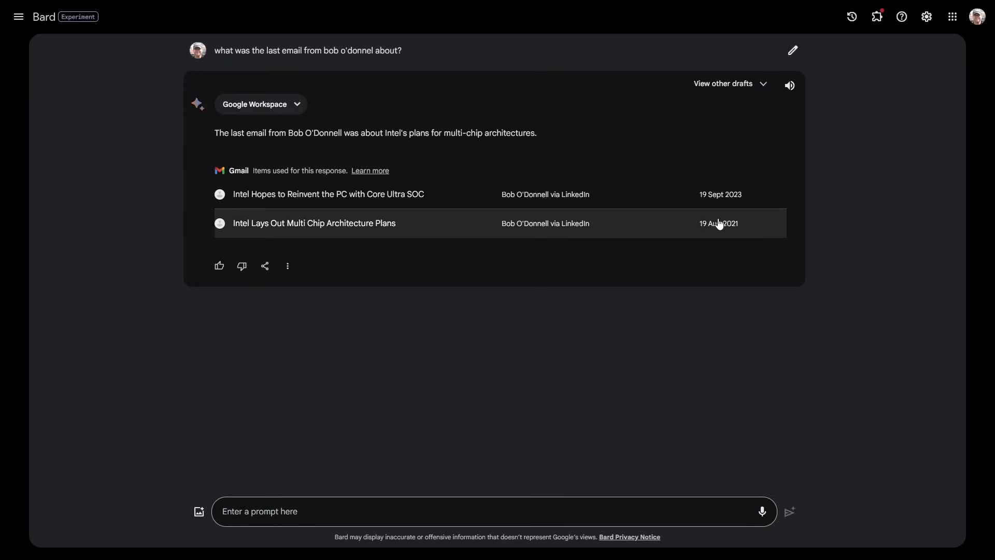
mouse_move(354, 202)
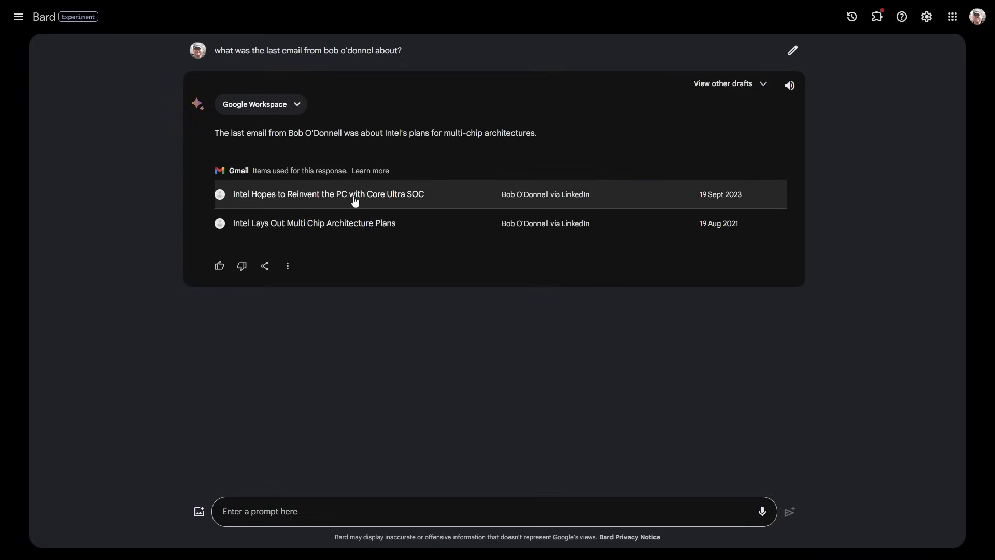
mouse_move(710, 197)
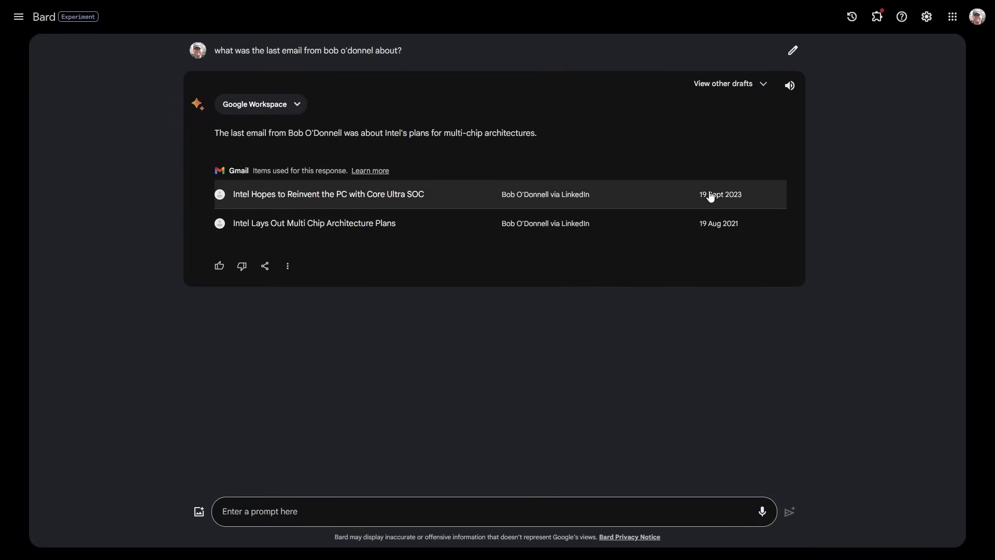
mouse_move(455, 160)
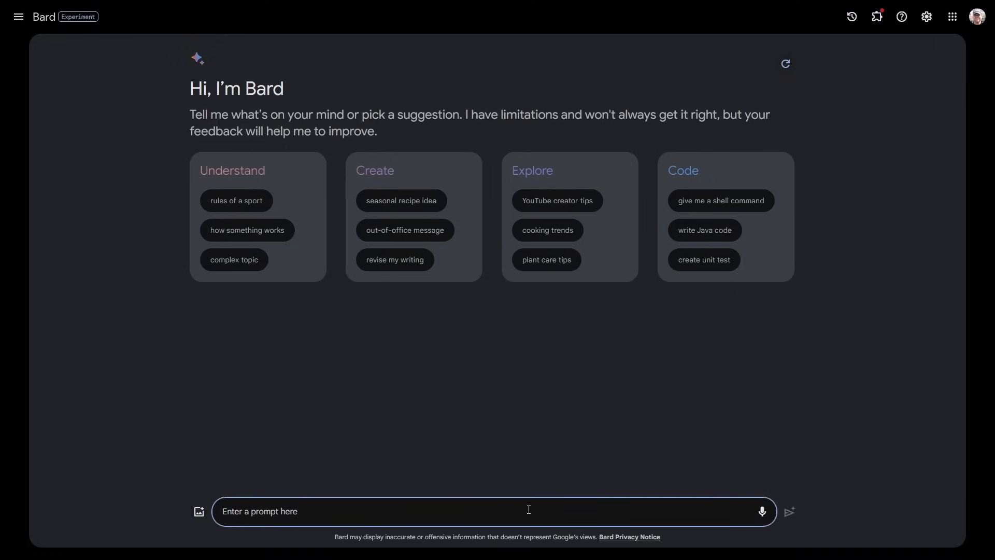
type("@maps what is the closest tube station to the london eye?")
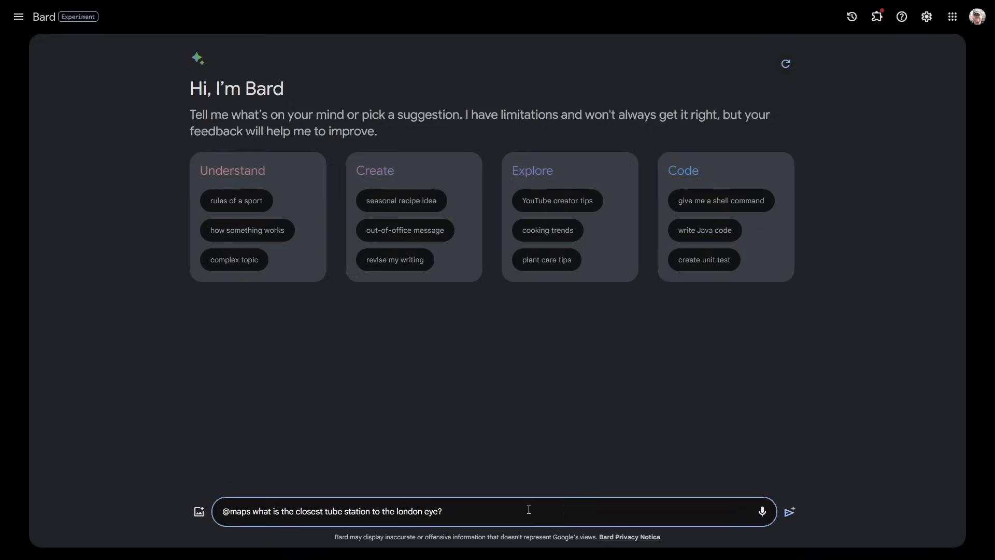
left_click(788, 511)
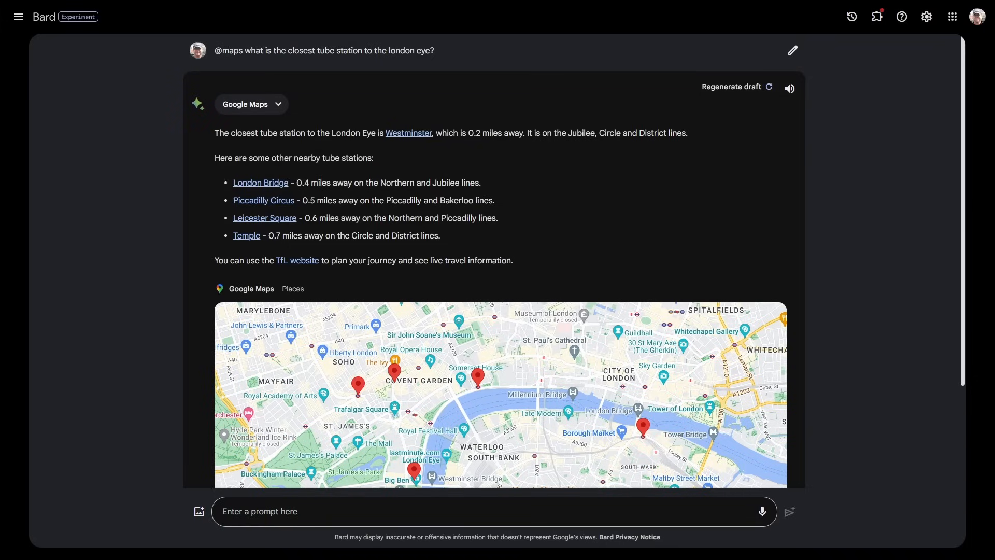
mouse_move(753, 502)
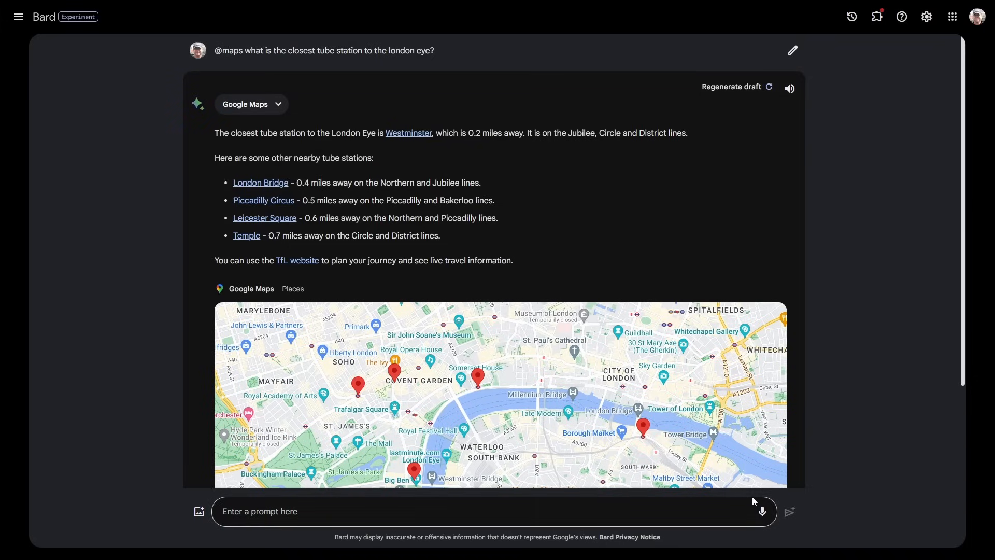
type("@maps how long would it take me to walk there from green park?")
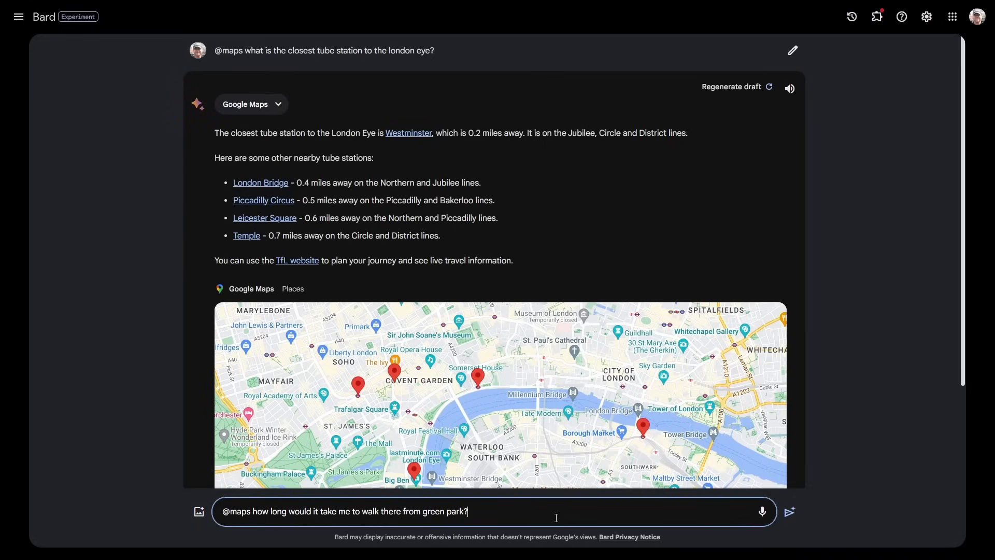
left_click(789, 511)
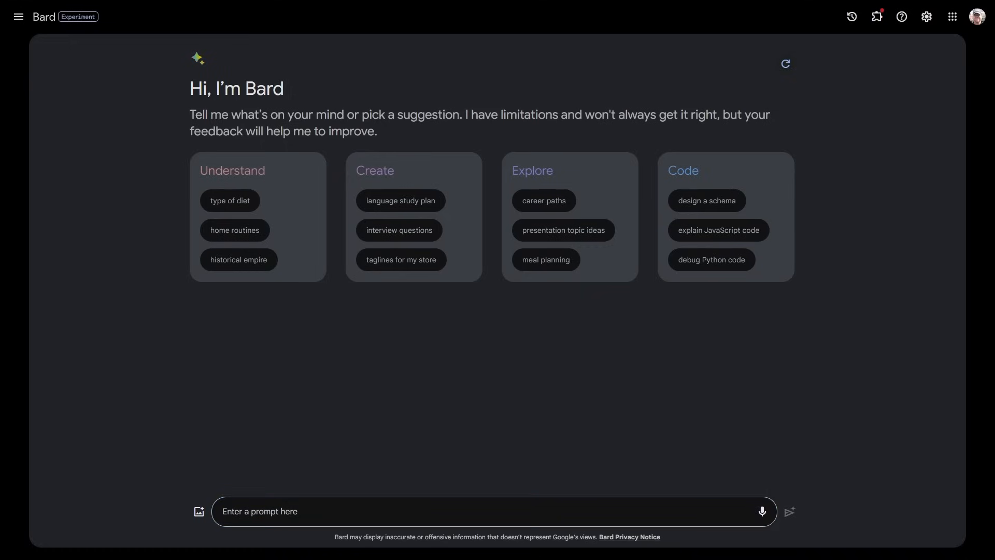
mouse_move(250, 536)
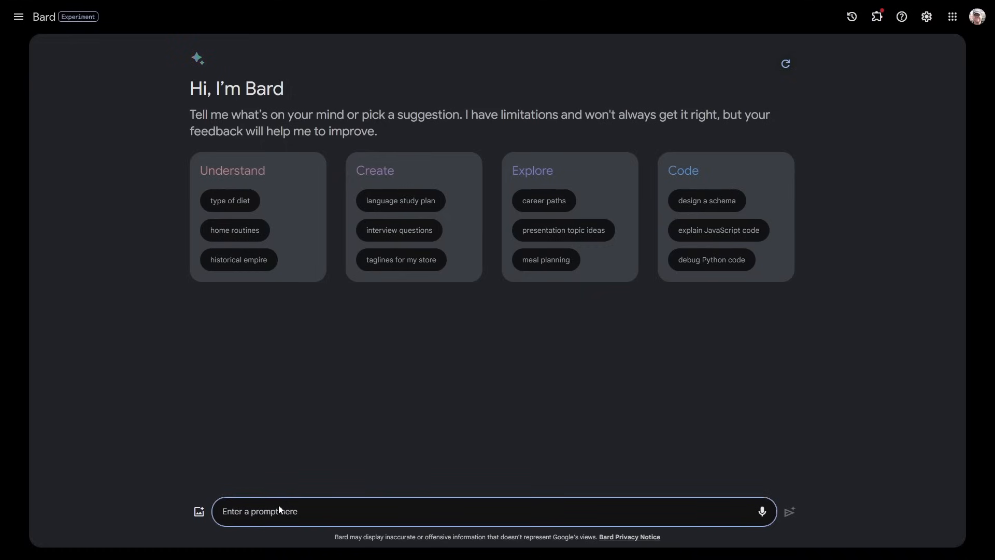
type("@YouTube can it be used as a c or c++ compiler?")
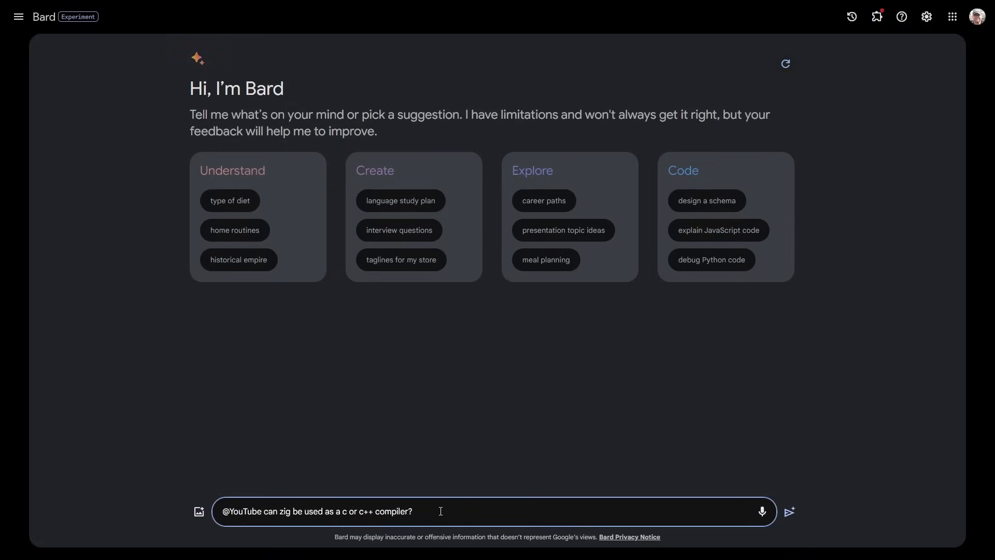
- Send the Zig compiler question and review the five recommended YouTube videos
left_click(788, 512)
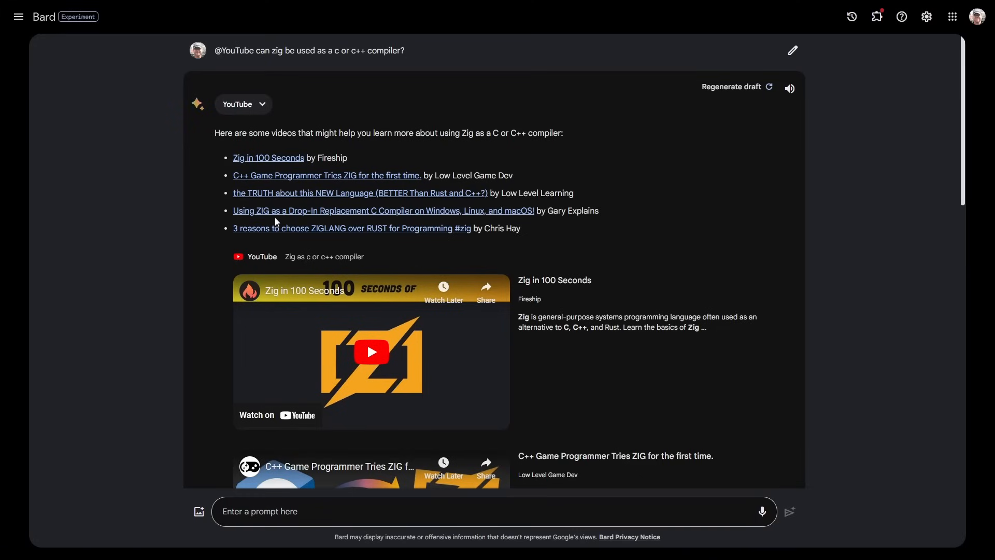
mouse_move(478, 226)
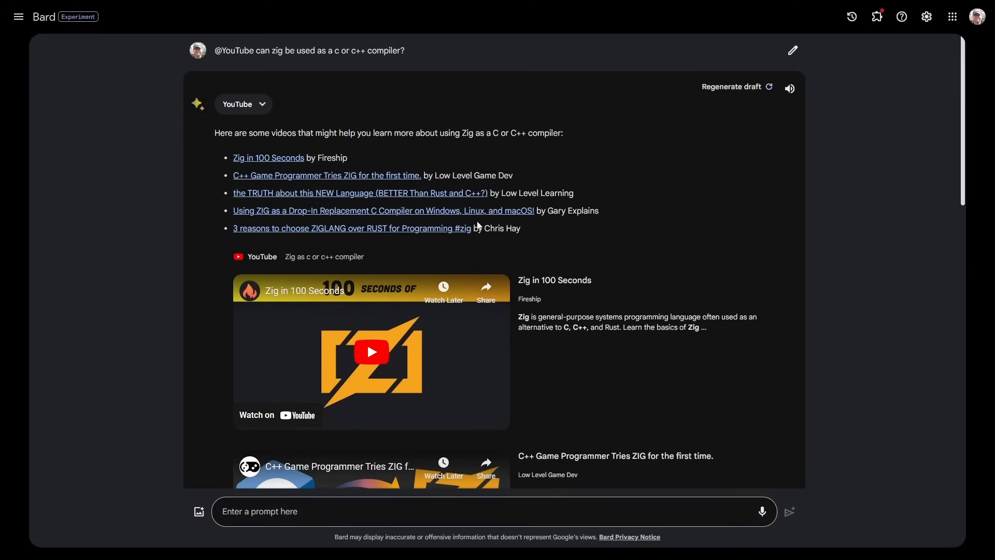
mouse_move(597, 230)
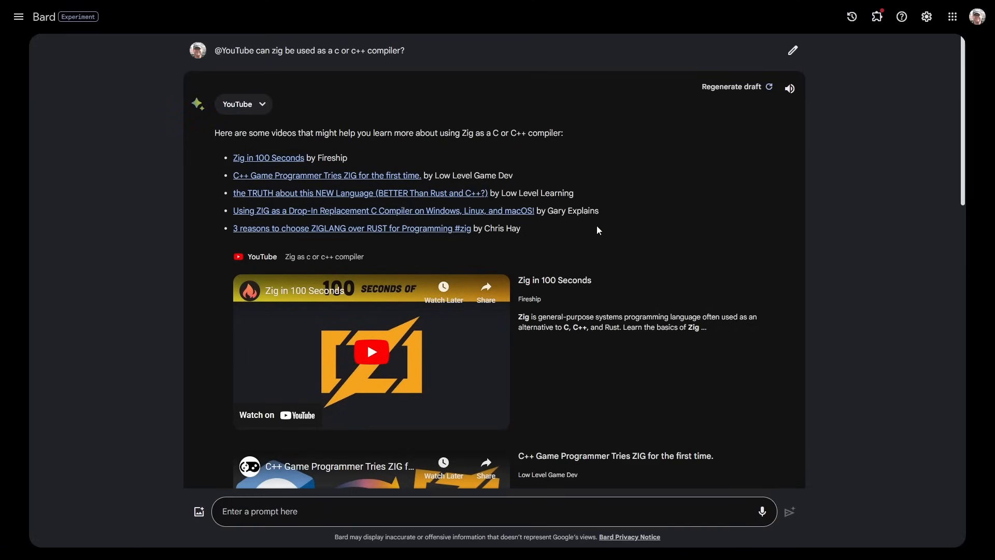
scroll("down", 3)
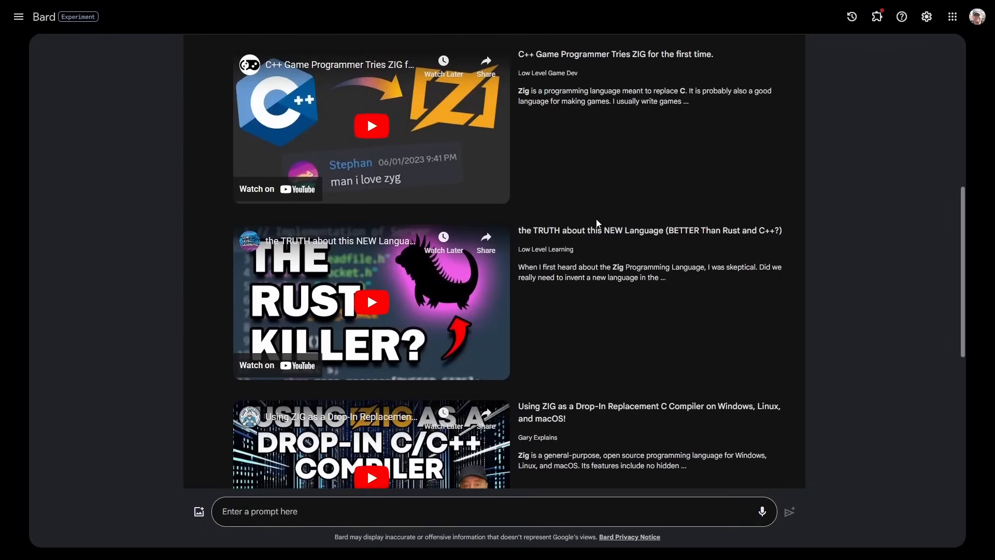
scroll("down", 3)
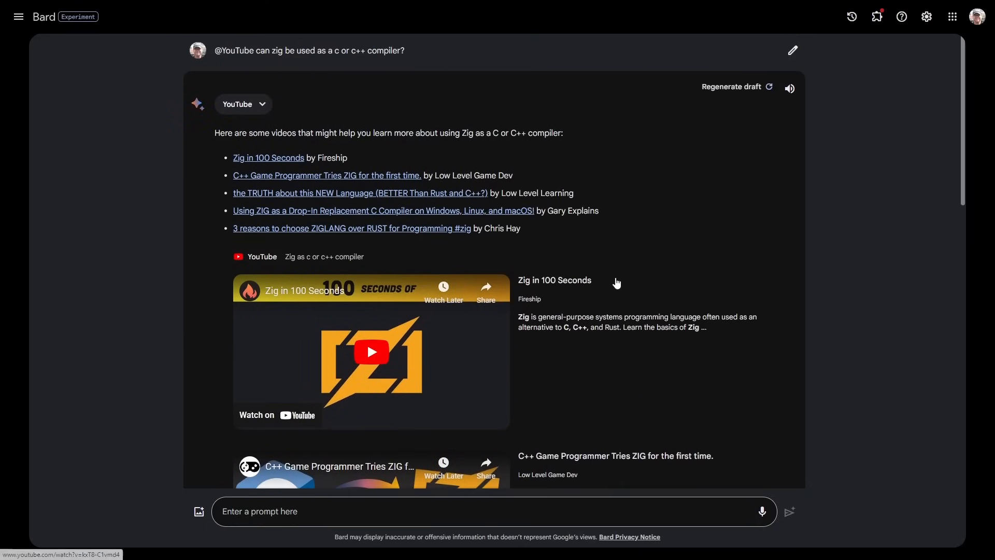
mouse_move(603, 269)
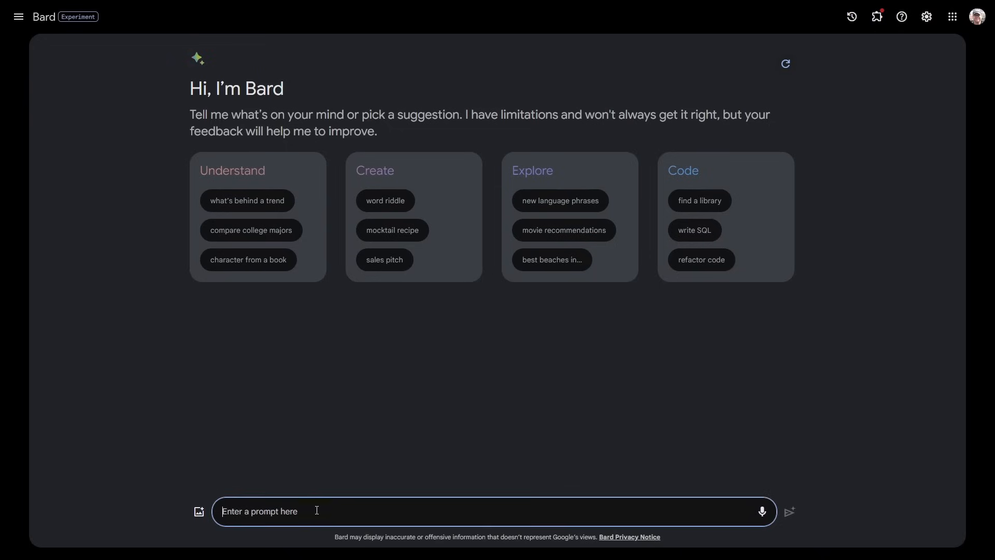
- Draft 'Using my Google Document "Cryptic Factorization", what did Tom do when the bullets started to fly?'
type("Using my Google Document \"Cryptic Factorization\"")
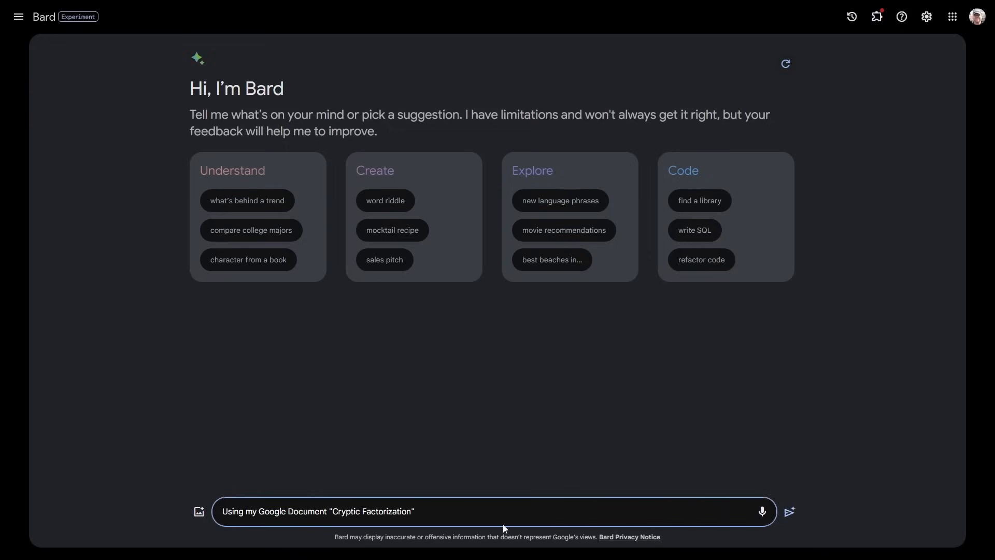
type(",")
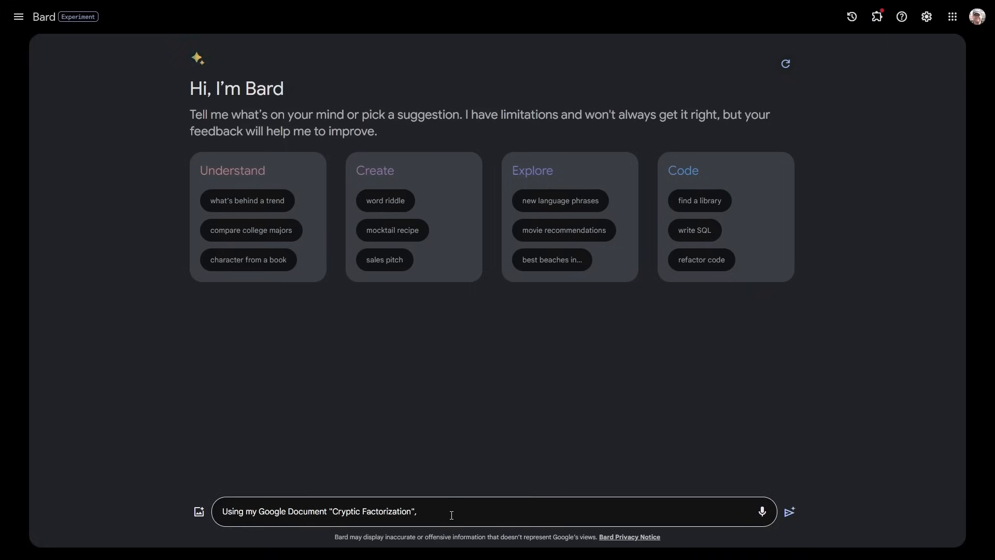
type("what did Tom do when the bullets started to fly?")
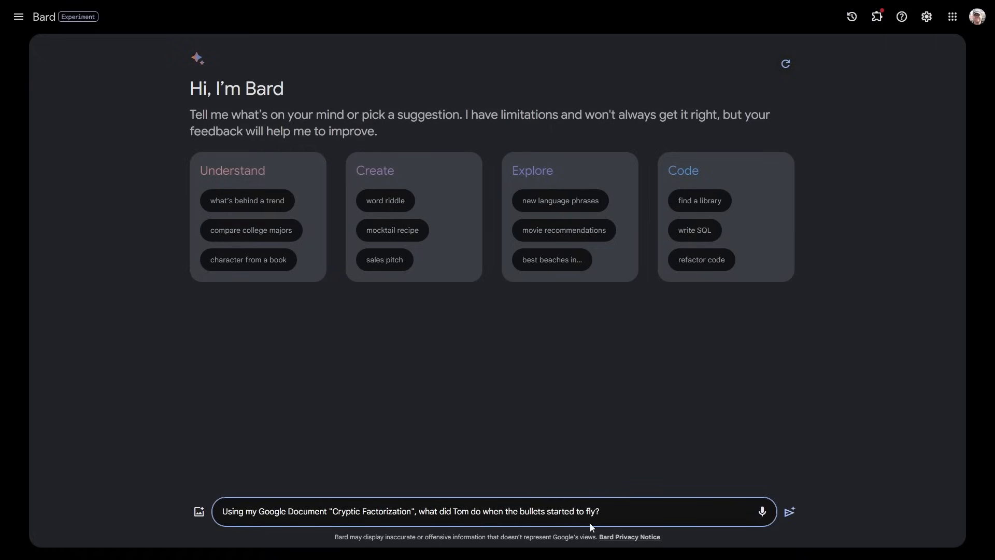
- Submit the question and get the answer that Tom hit the floor, citing the Drive file
left_click(788, 511)
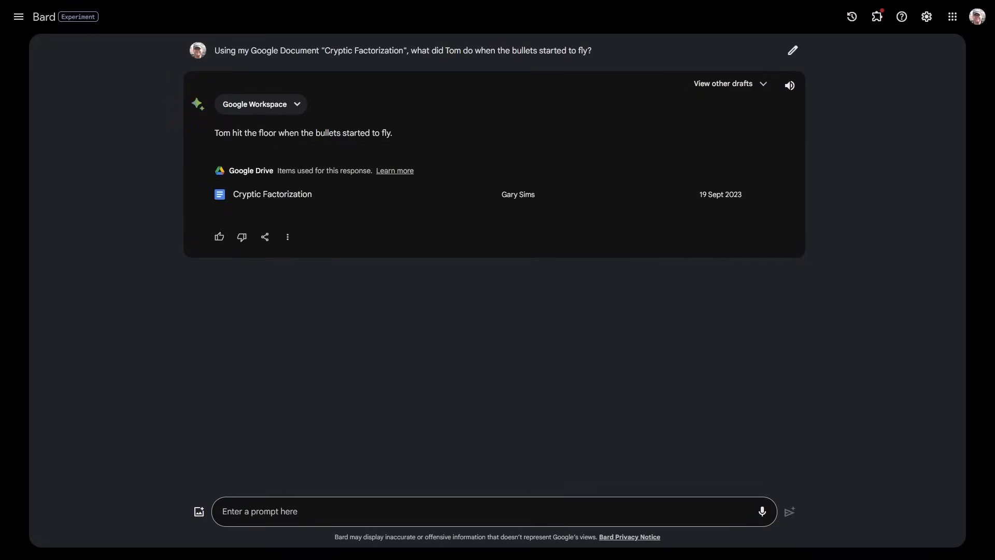
mouse_move(393, 491)
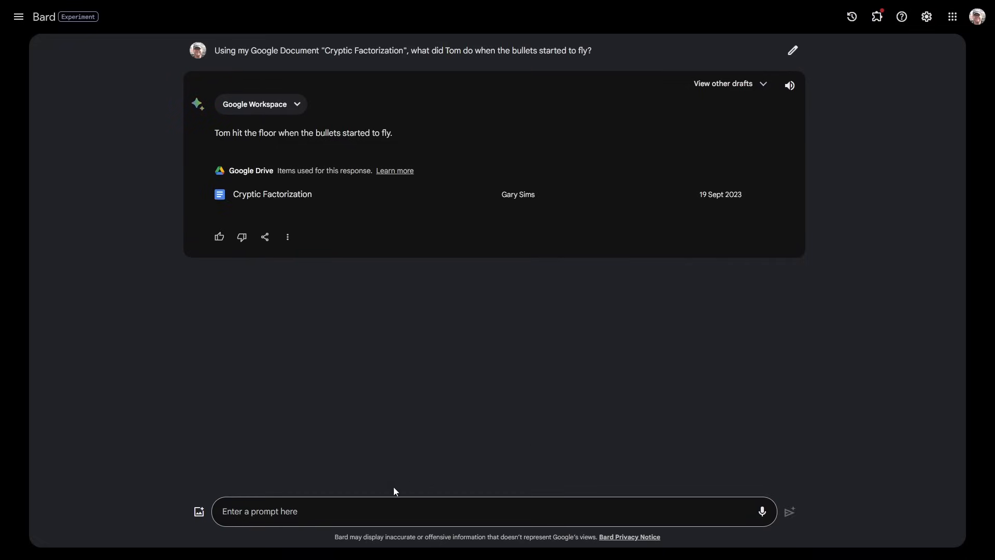
- Ask 'Using my Google Document "Cryptic Factorization", when do we first meet Abigail?'
type("Using my Google Document \"Cryptic Factorization\", when do we first meet Abigail?")
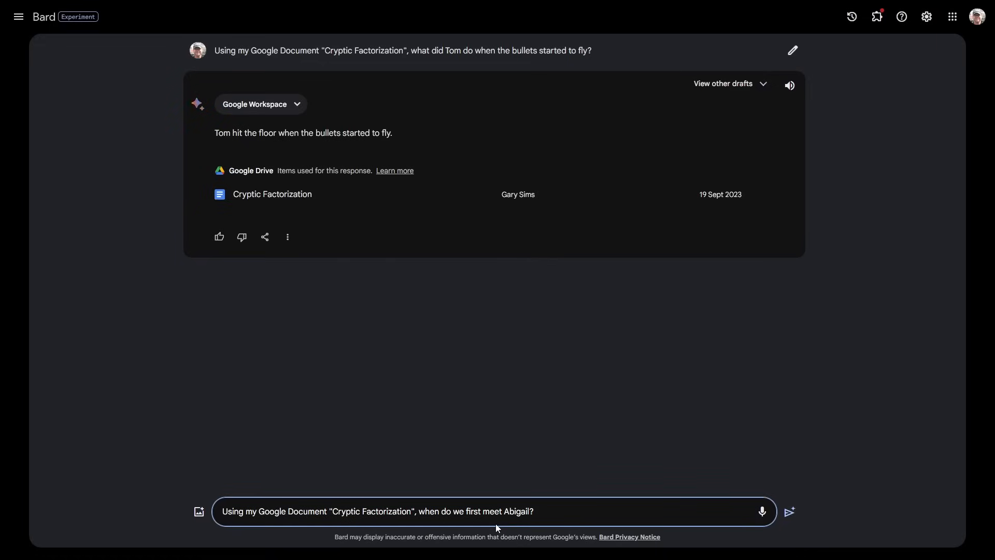
left_click(789, 512)
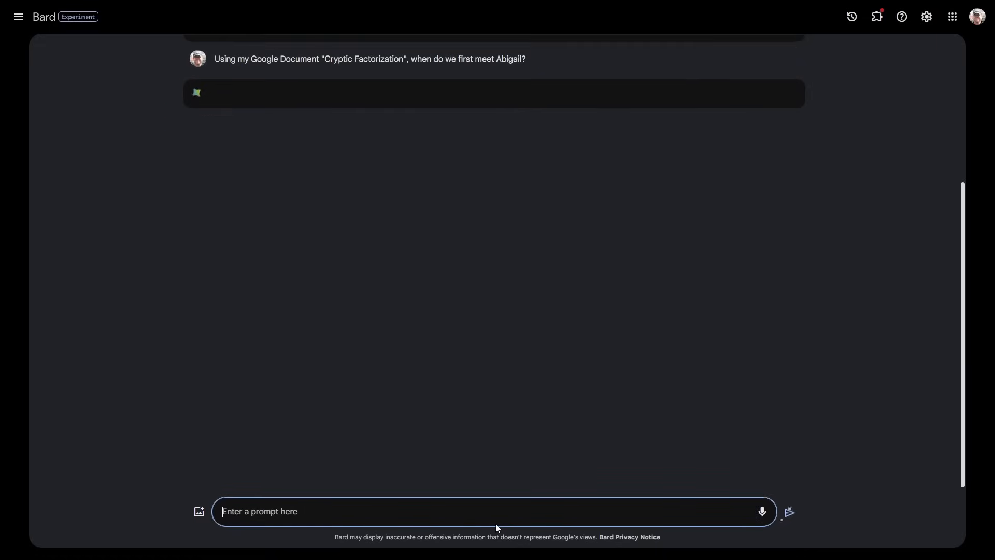